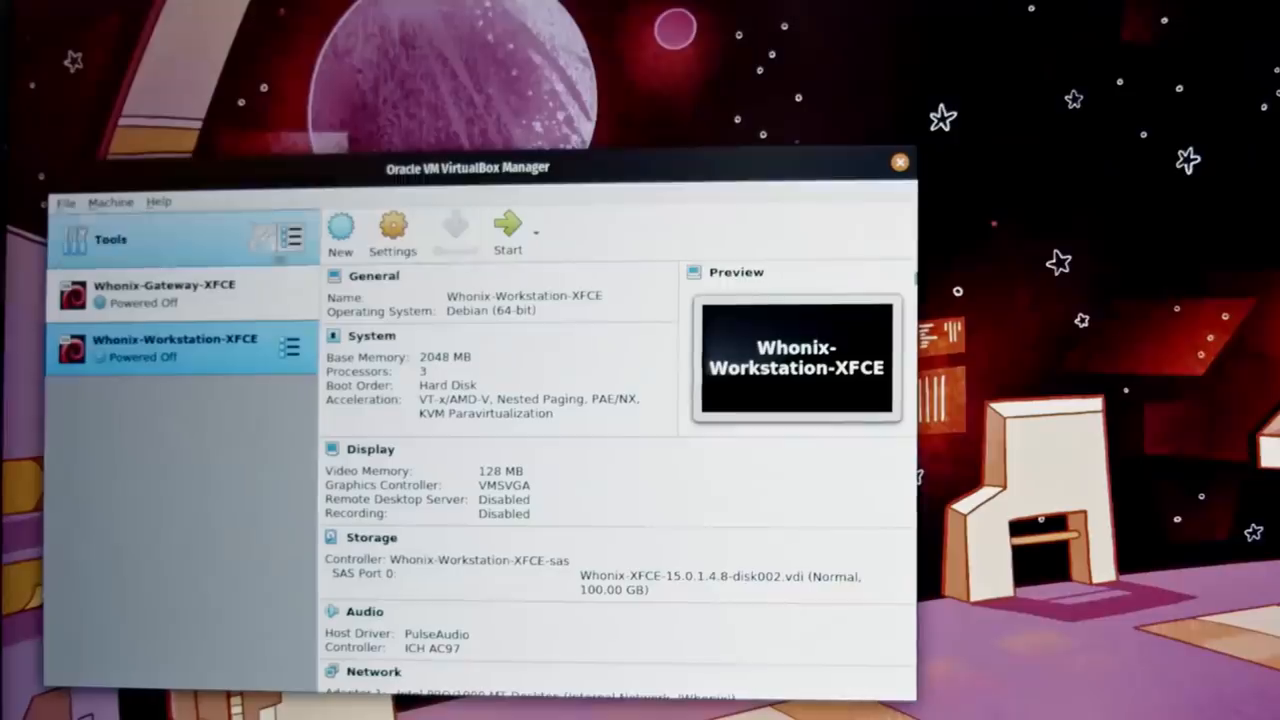
# Select the cloned Whonix-Workstation-XFCE 1 VM and open its System settings page.
pyautogui.click(66, 202)
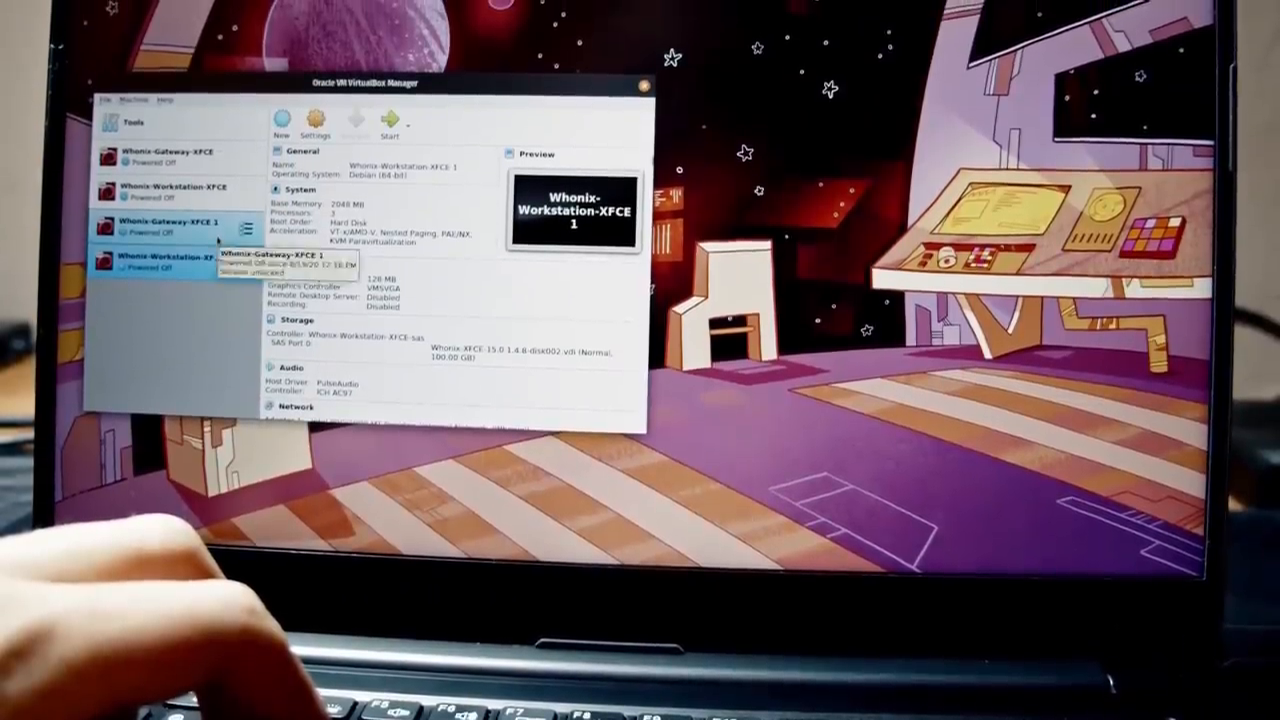
pyautogui.click(165, 225)
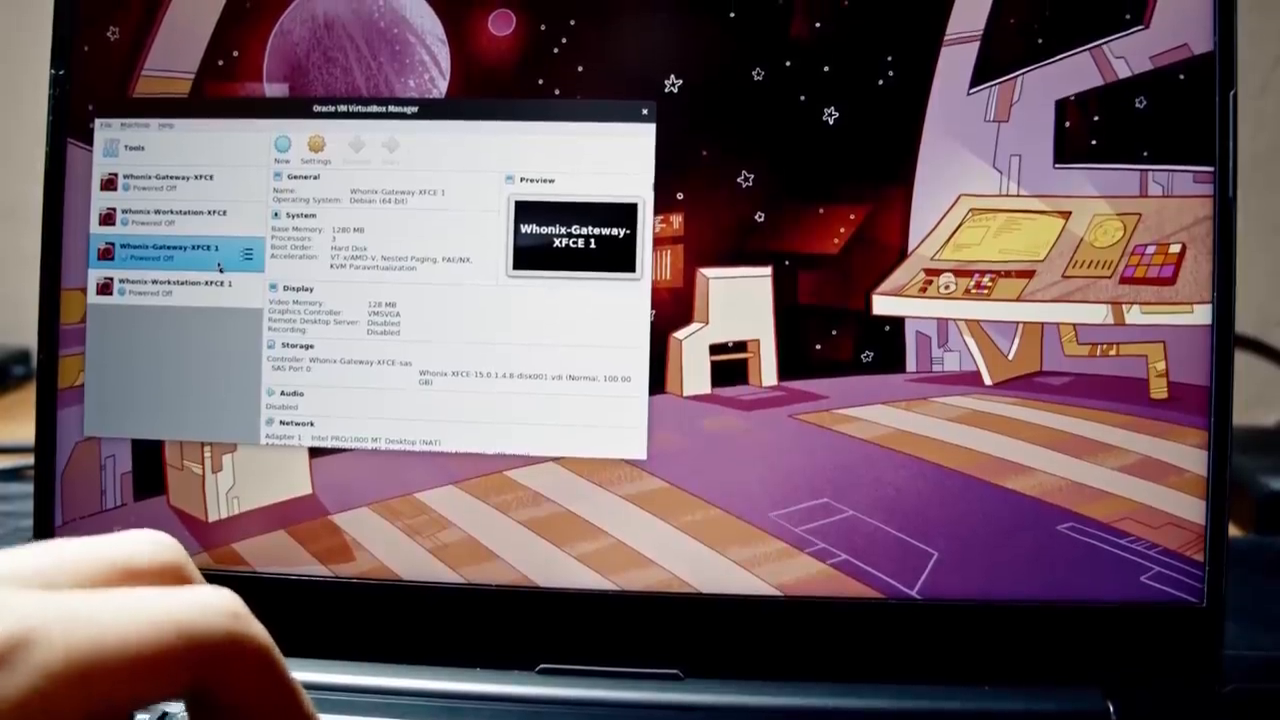
pyautogui.click(390, 145)
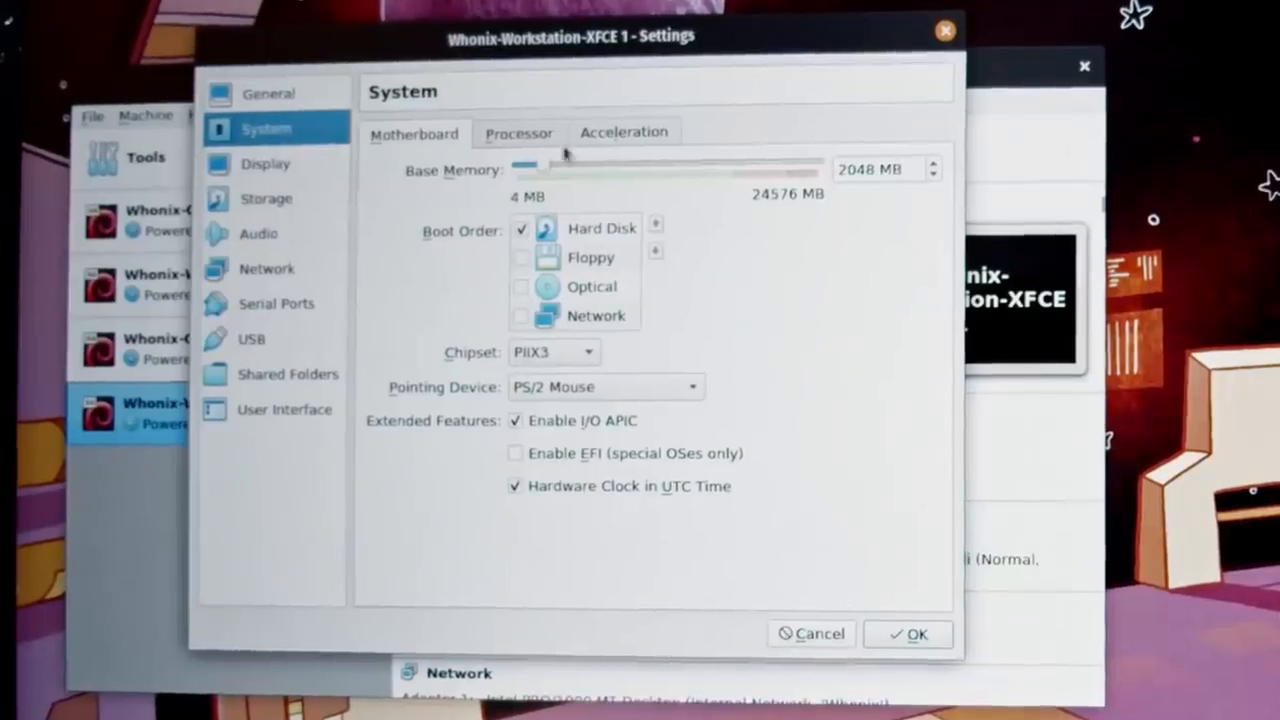
pyautogui.click(518, 132)
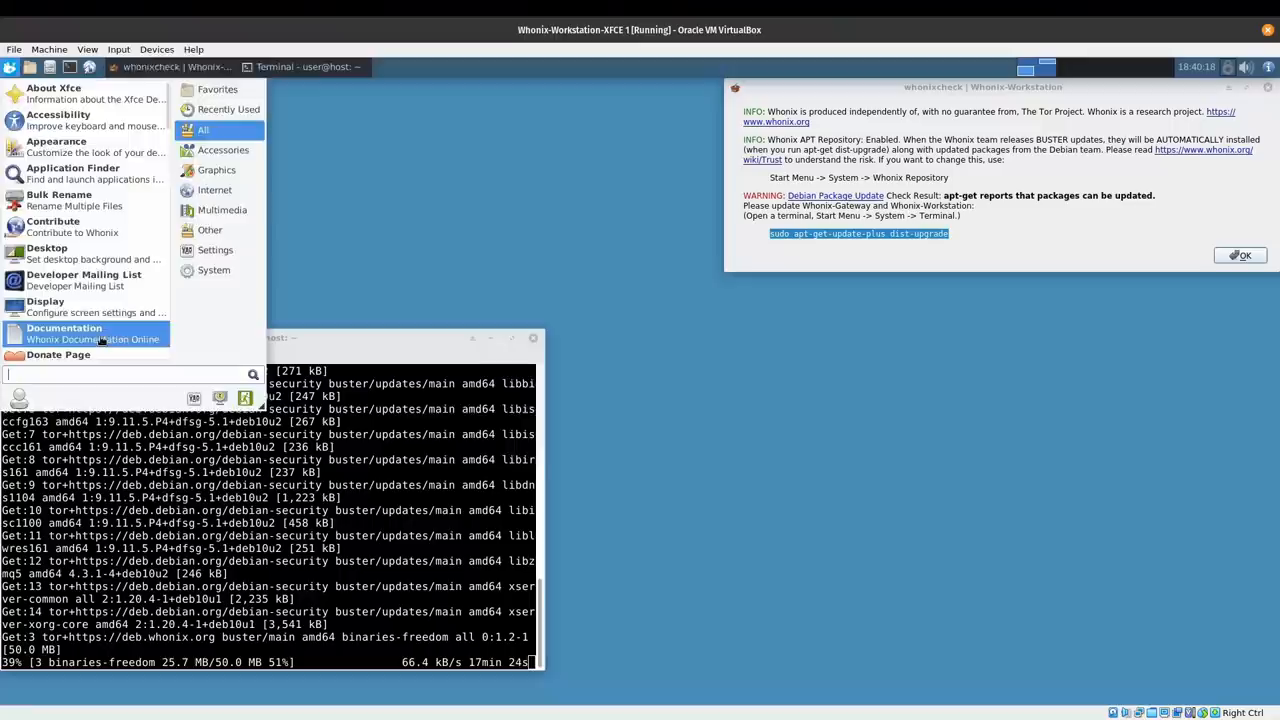
# Open the Xfce Applications menu toward Documentation while apt downloads updates.
pyautogui.click(64, 333)
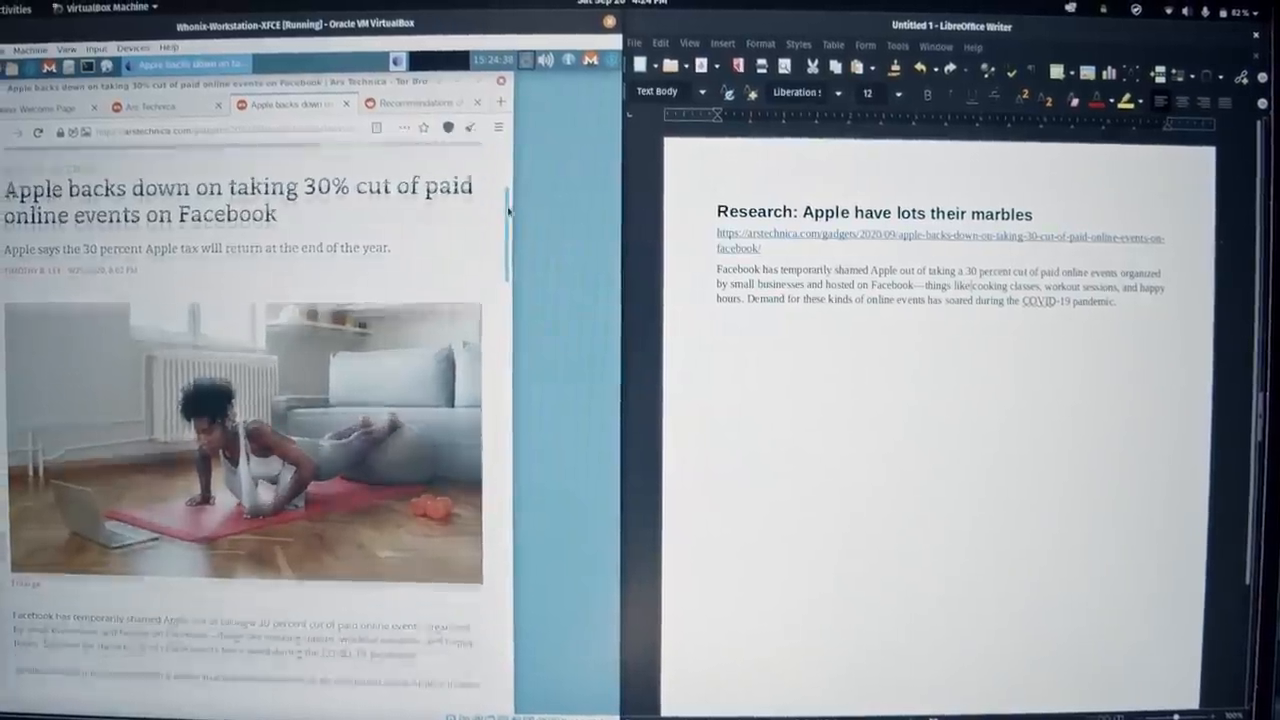
# Scroll the Ars Technica article and copy a passage for the Writer notes.
pyautogui.scroll(-3)
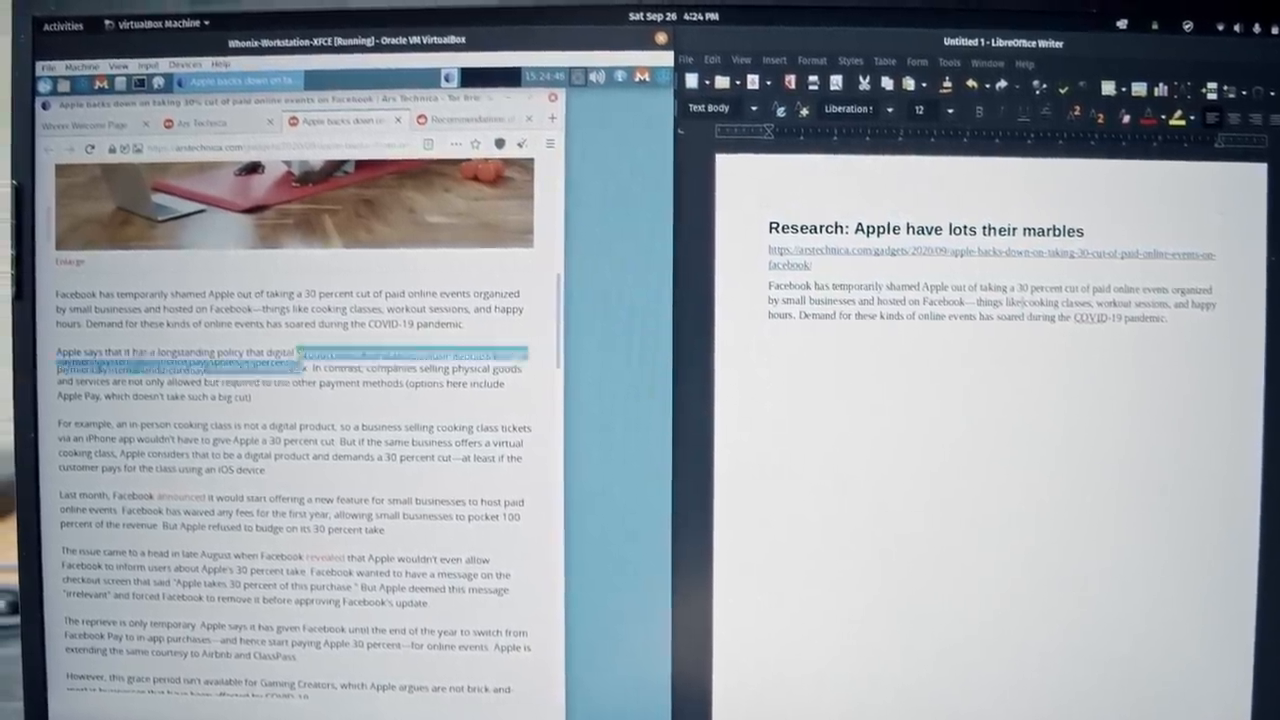
pyautogui.rightClick(340, 358)
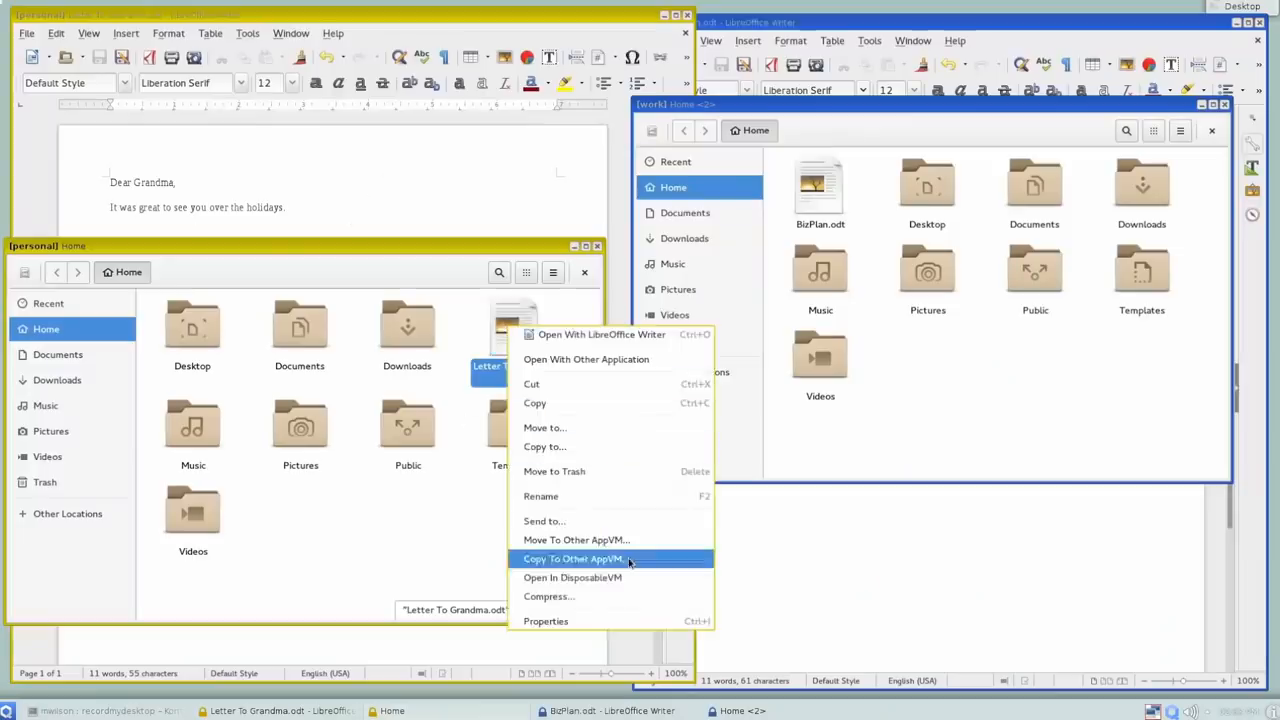
# Copy Letter To Grandma.odt to the work qube, open it, and close discarding changes.
pyautogui.click(572, 558)
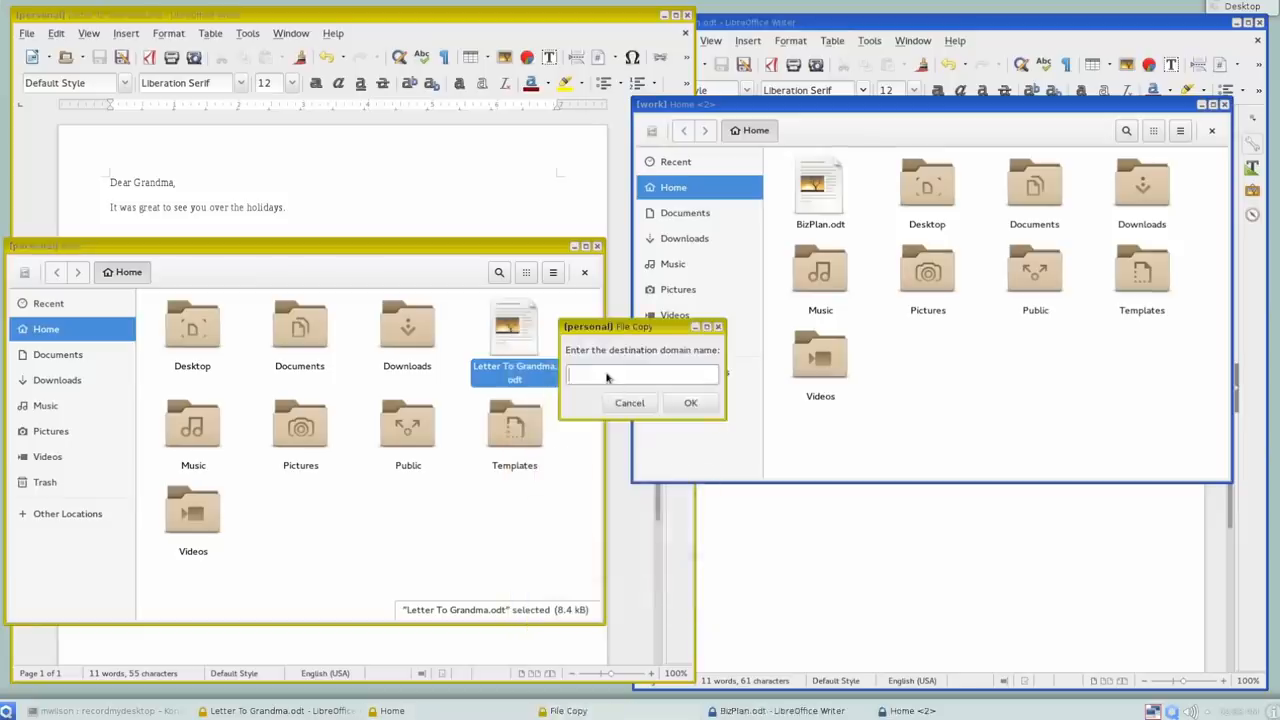
pyautogui.click(690, 402)
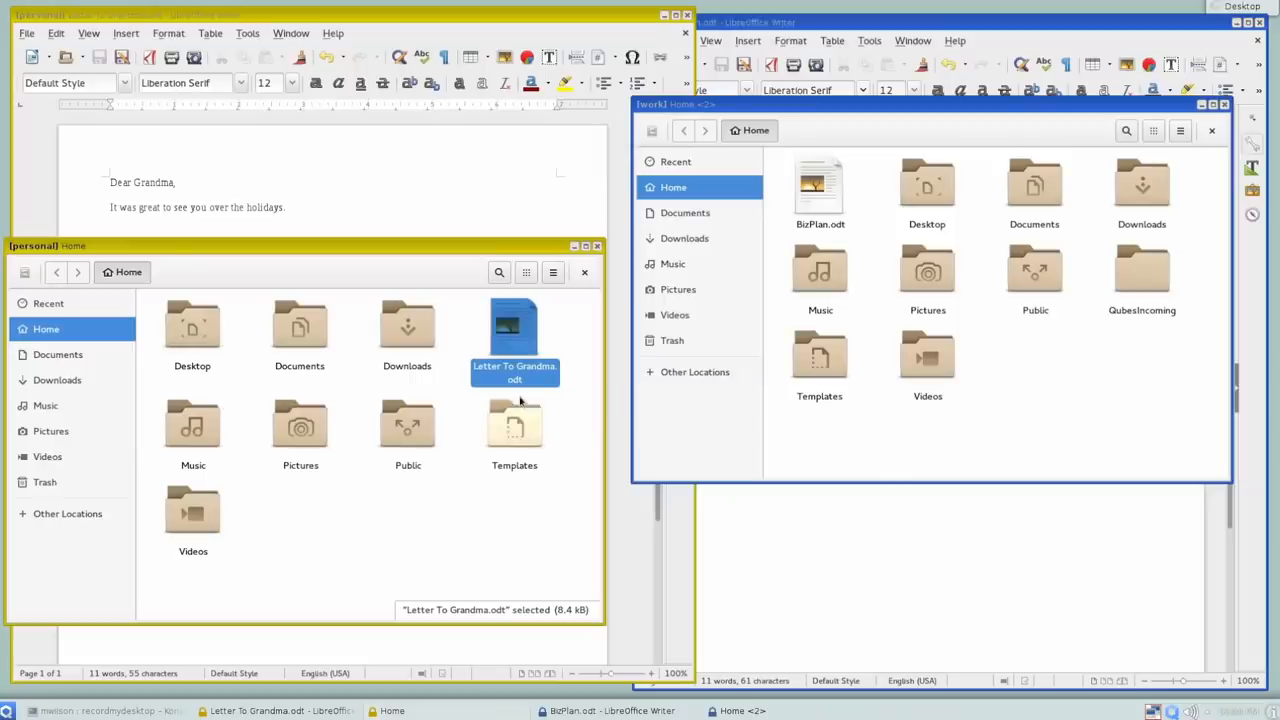
pyautogui.click(1142, 270)
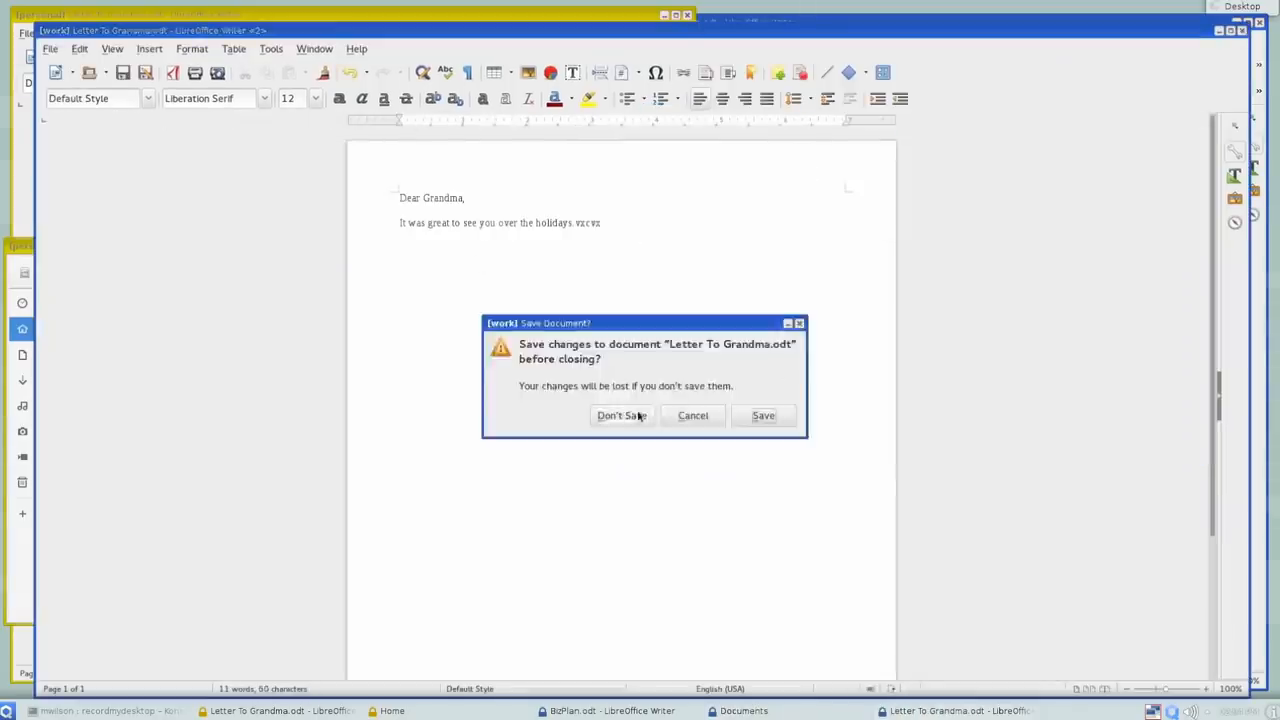
pyautogui.click(621, 415)
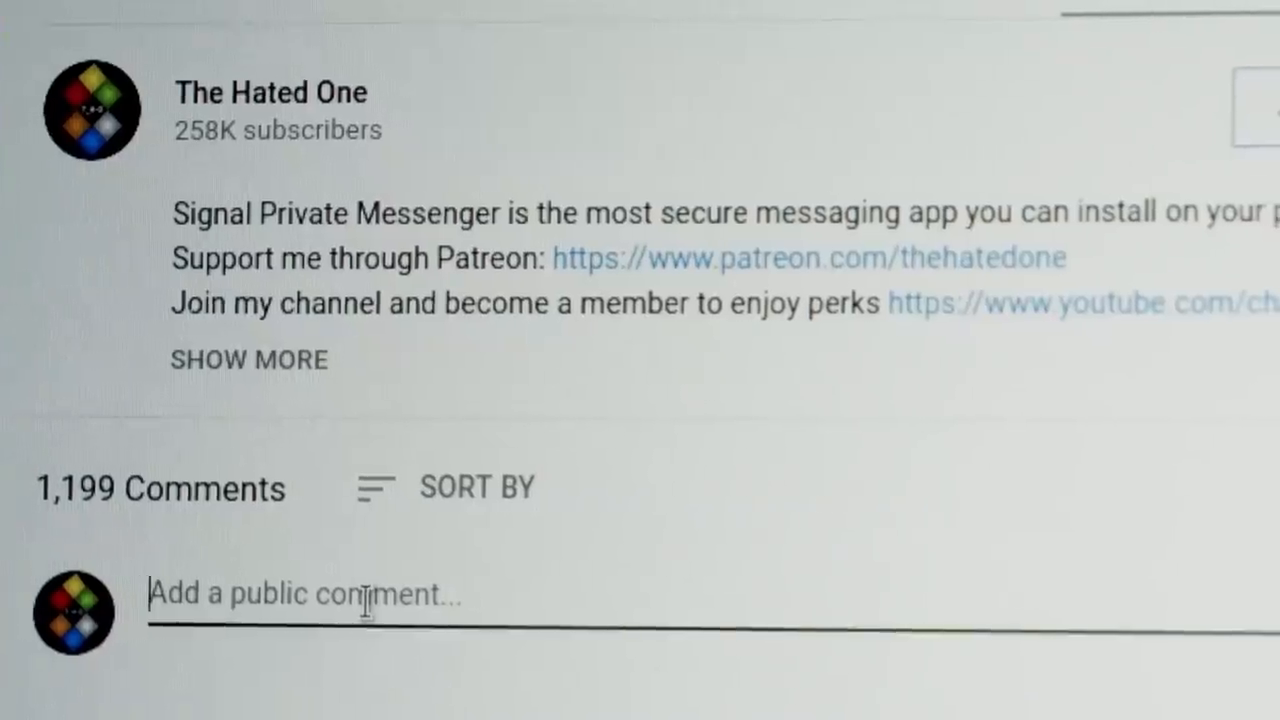
# Type 'Yo this Tor tutorial I really enjoyed wat' as a comment, then open The Hated One's membership tiers.
pyautogui.write('Yo this Tor tutorial is so family friendly.')
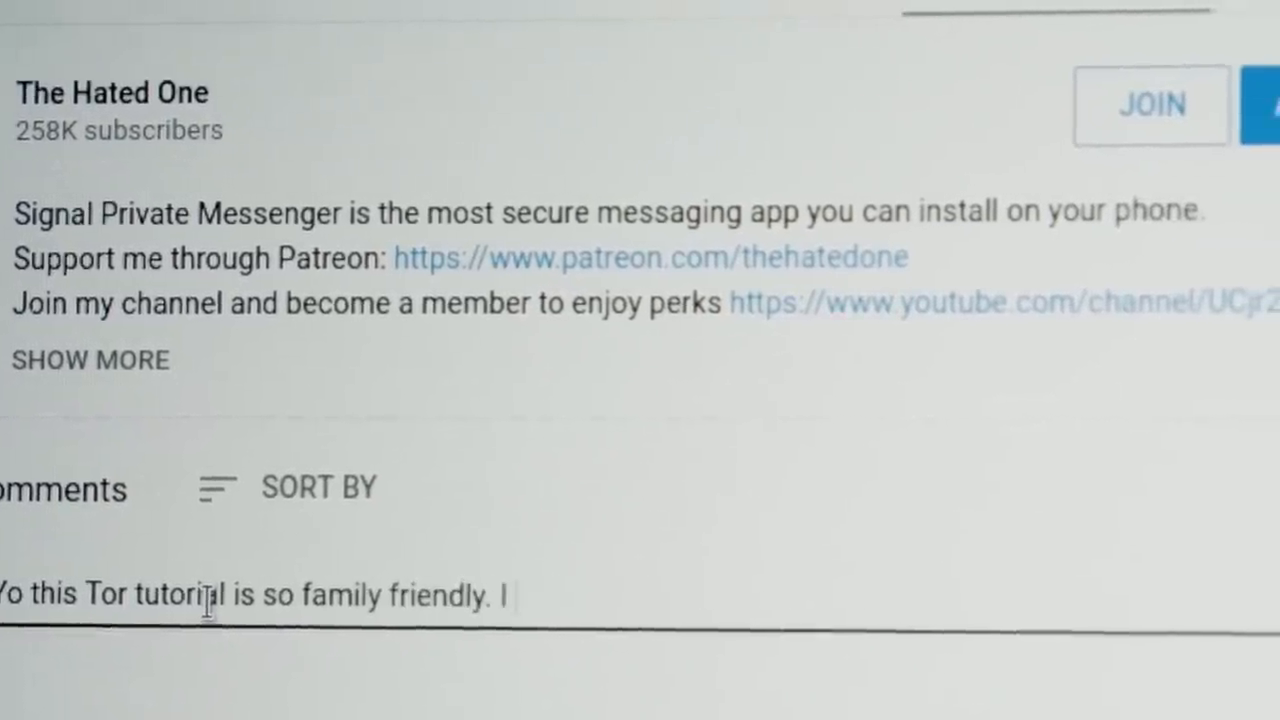
pyautogui.write('I really enjoyed wat')
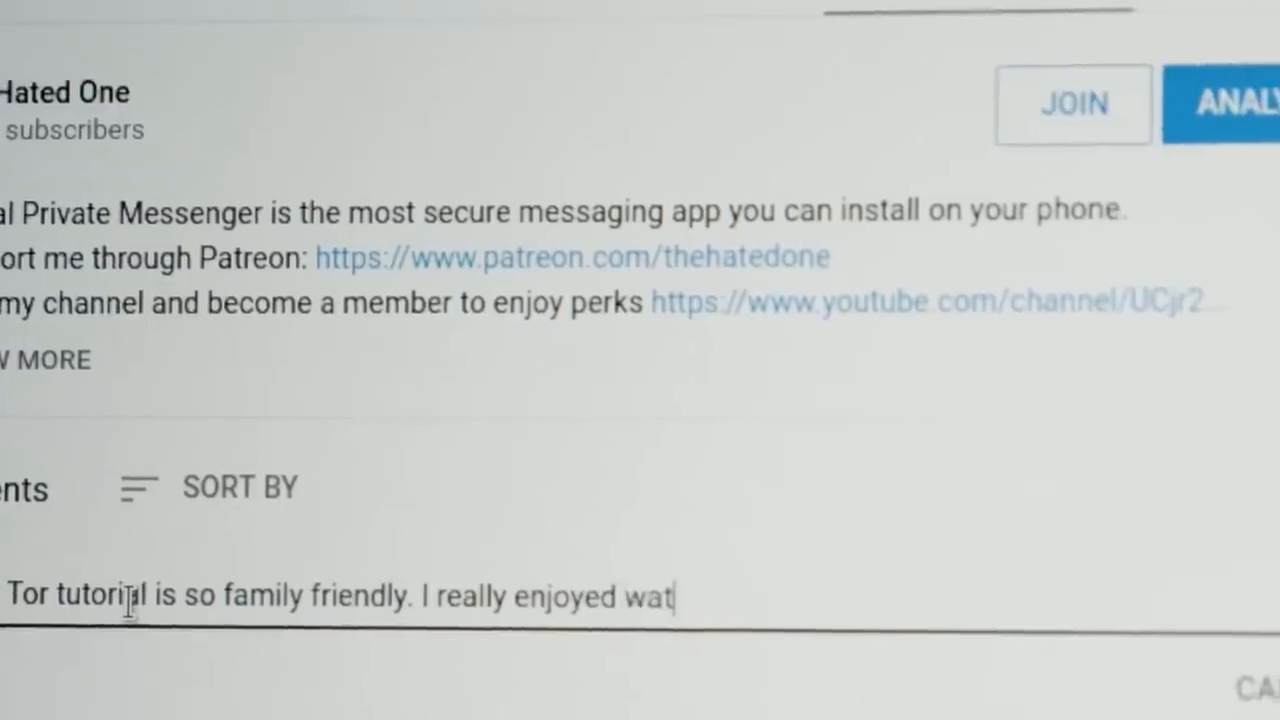
pyautogui.scroll(3)
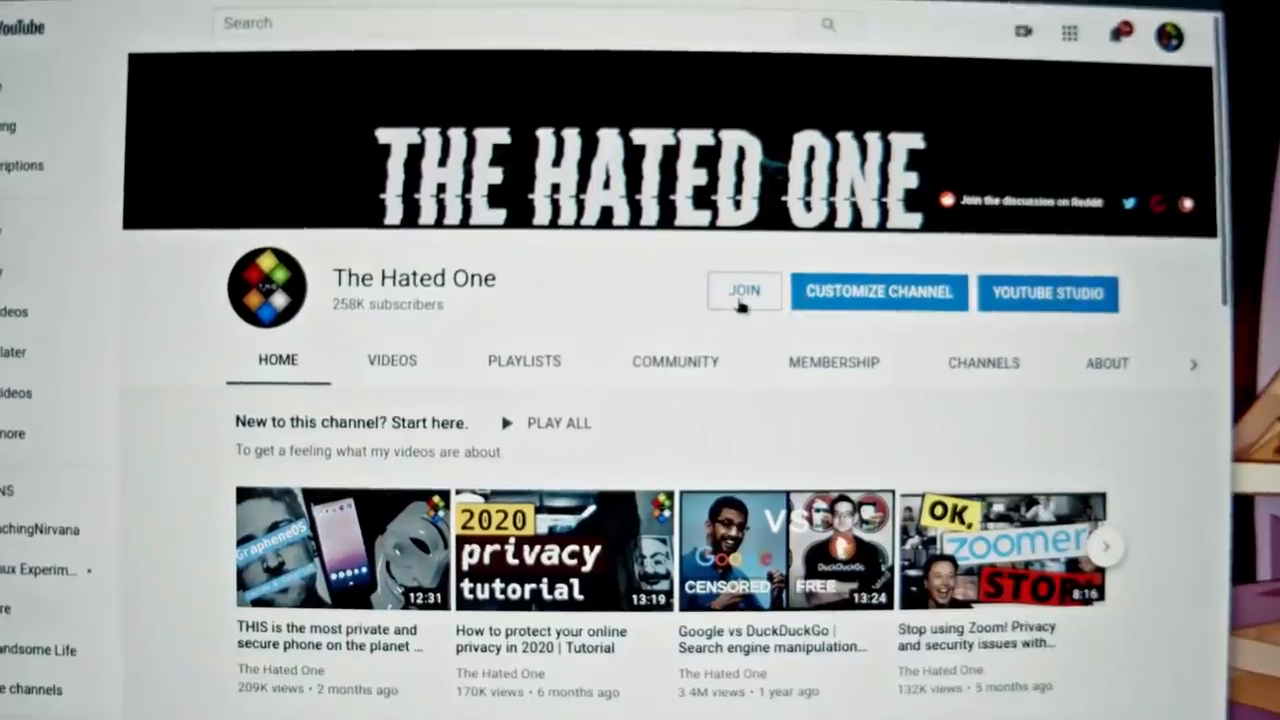
pyautogui.click(743, 291)
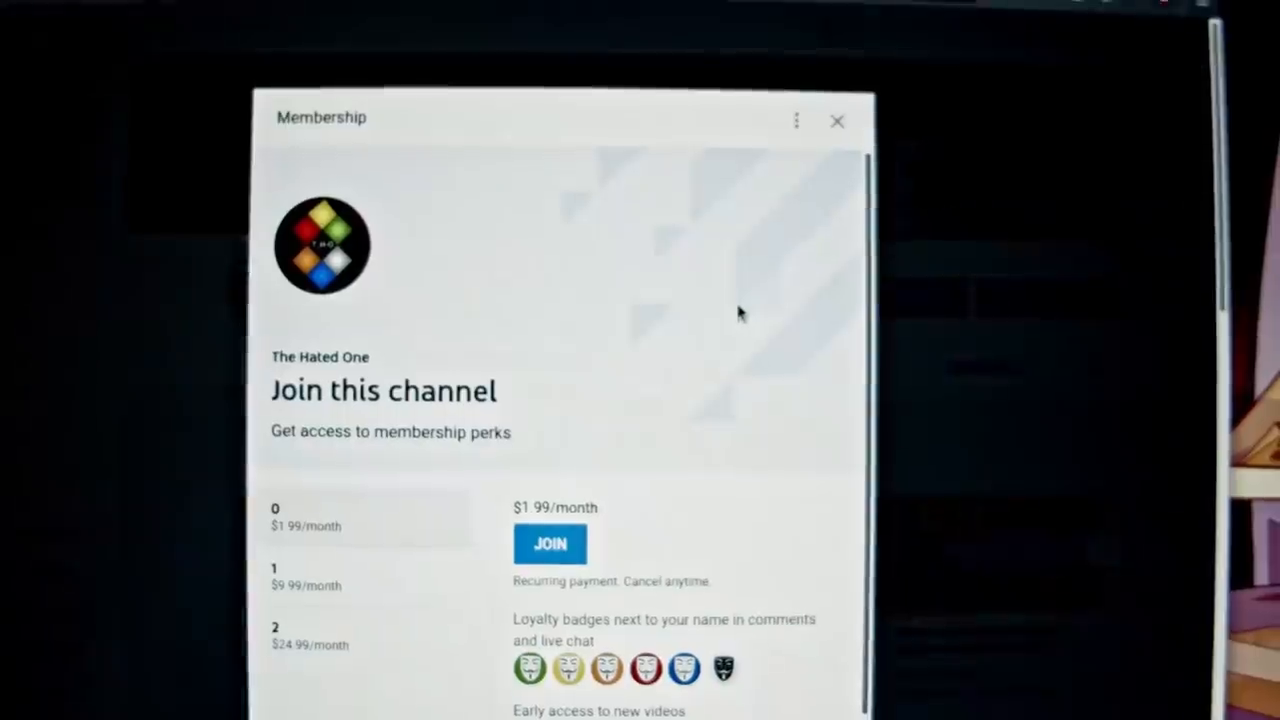
pyautogui.scroll(-3)
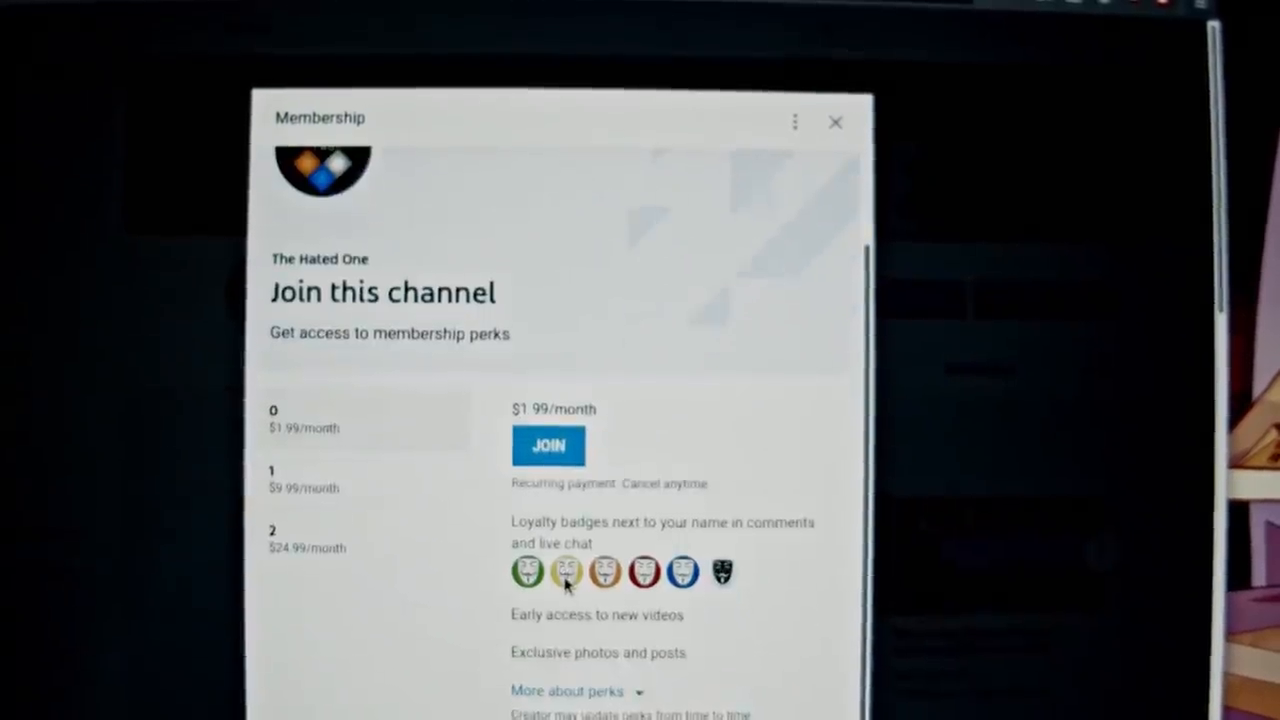